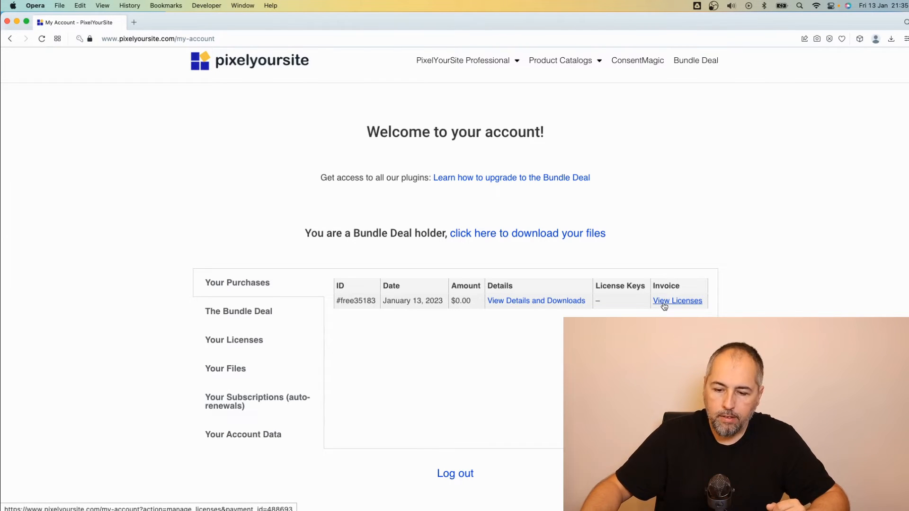
# Open the licenses for the Bundle Deal – Advanced 10 sites purchase from My Account.
pyautogui.click(677, 300)
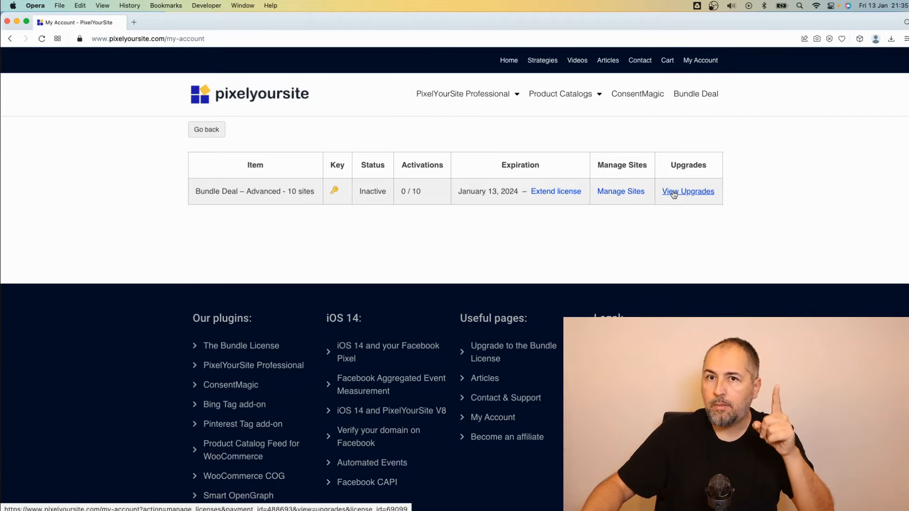
# View upgrade options for the inactive Bundle Deal – Advanced 10 sites license.
pyautogui.click(688, 191)
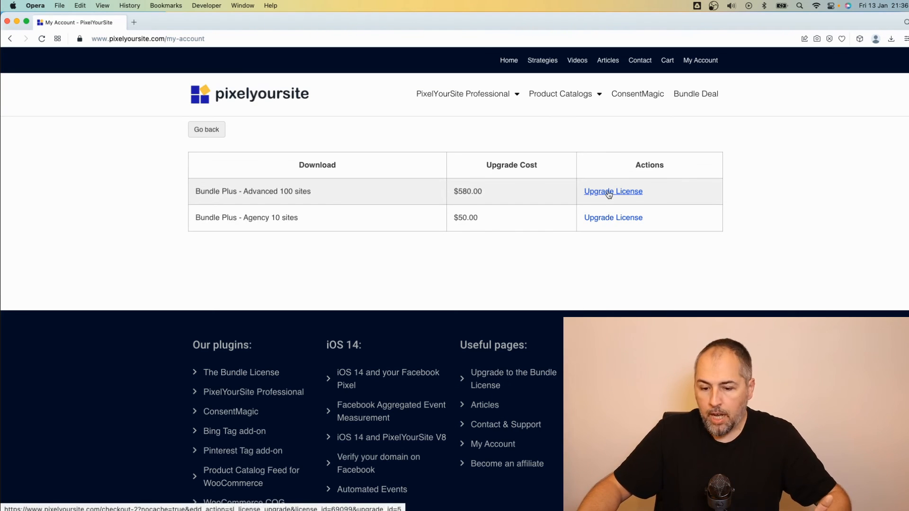
# Choose the Bundle Plus Advanced 100 sites upgrade and review the $690.20 checkout total.
pyautogui.click(613, 191)
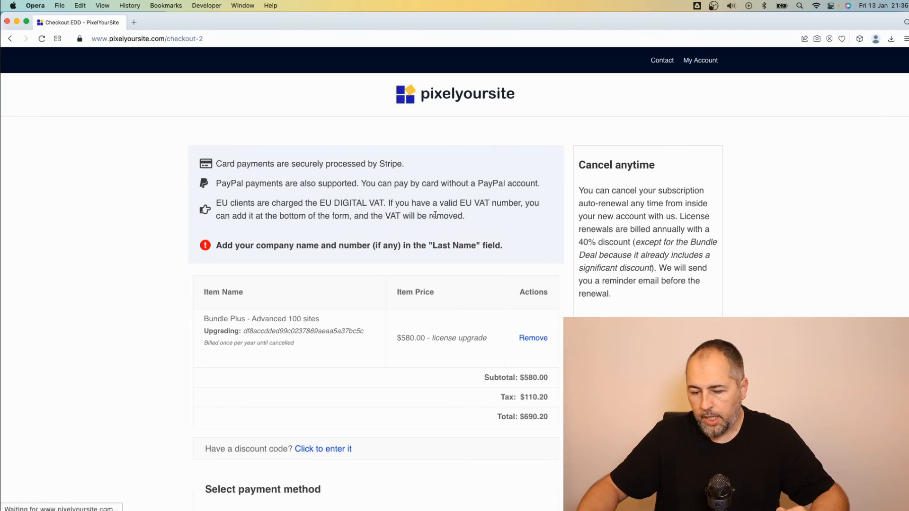
pyautogui.scroll(-3)
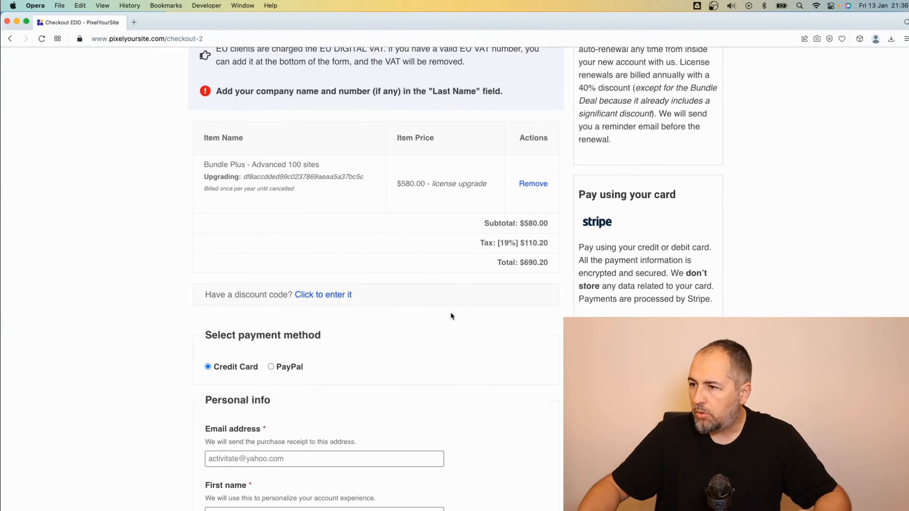
pyautogui.scroll(3)
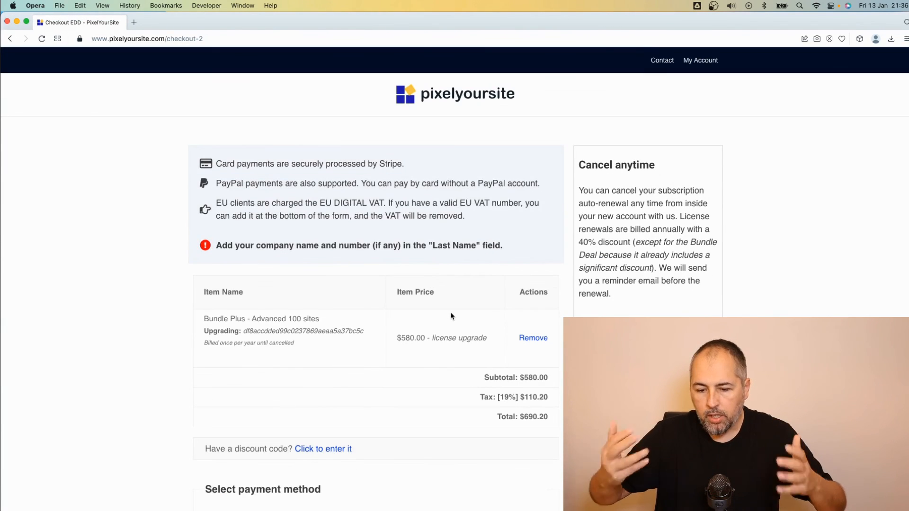